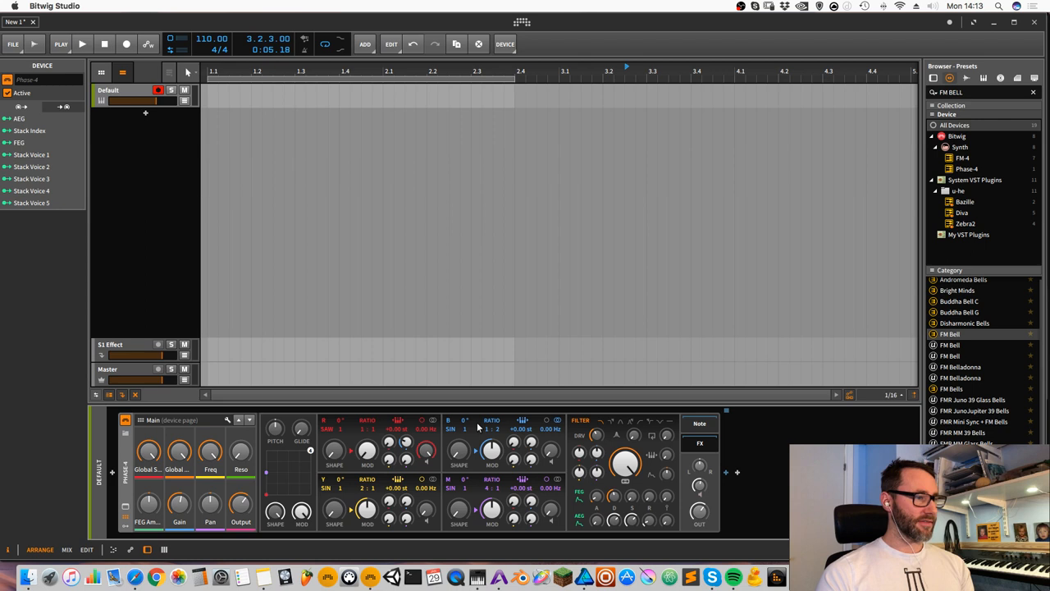
pyautogui.moveTo(506, 451)
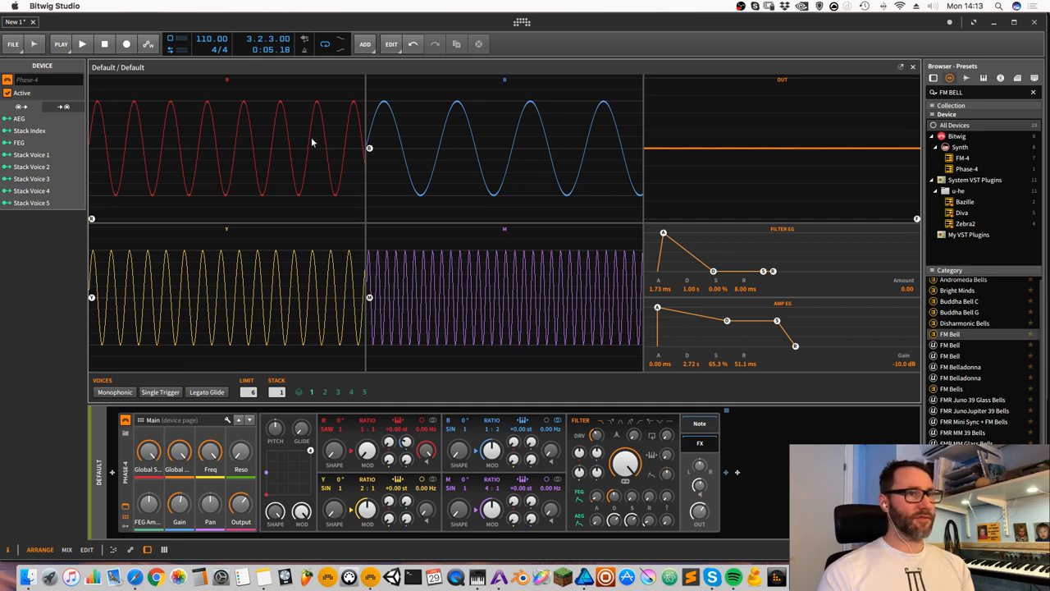
pyautogui.moveTo(426, 211)
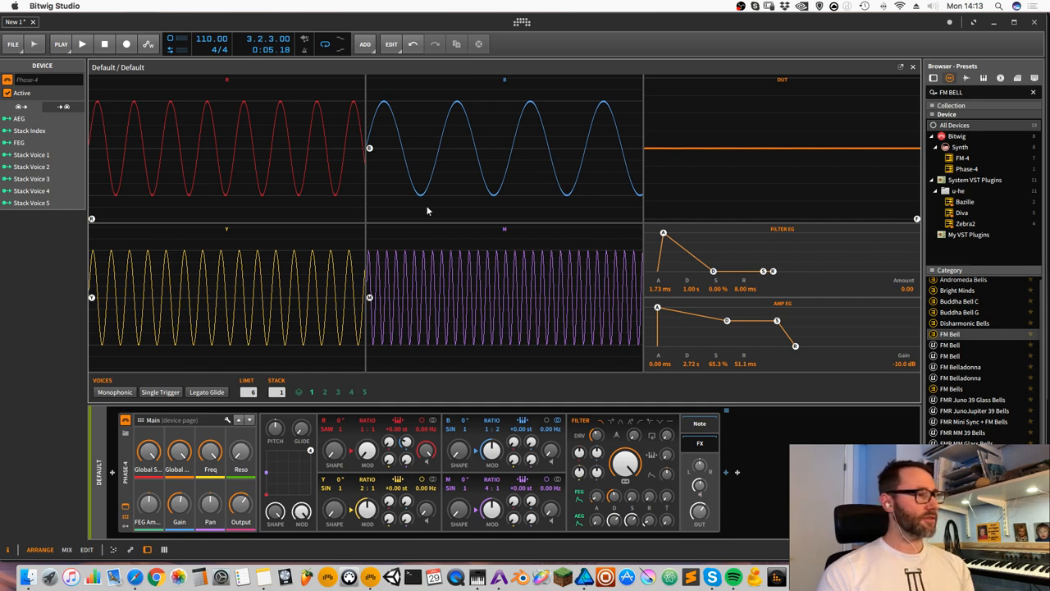
pyautogui.moveTo(310, 123)
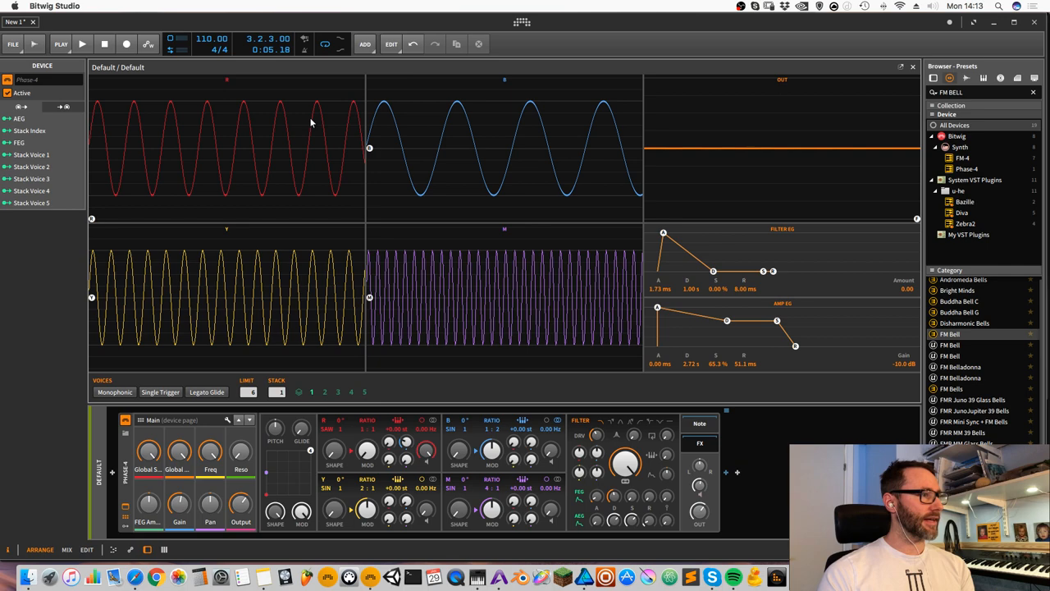
pyautogui.moveTo(187, 148)
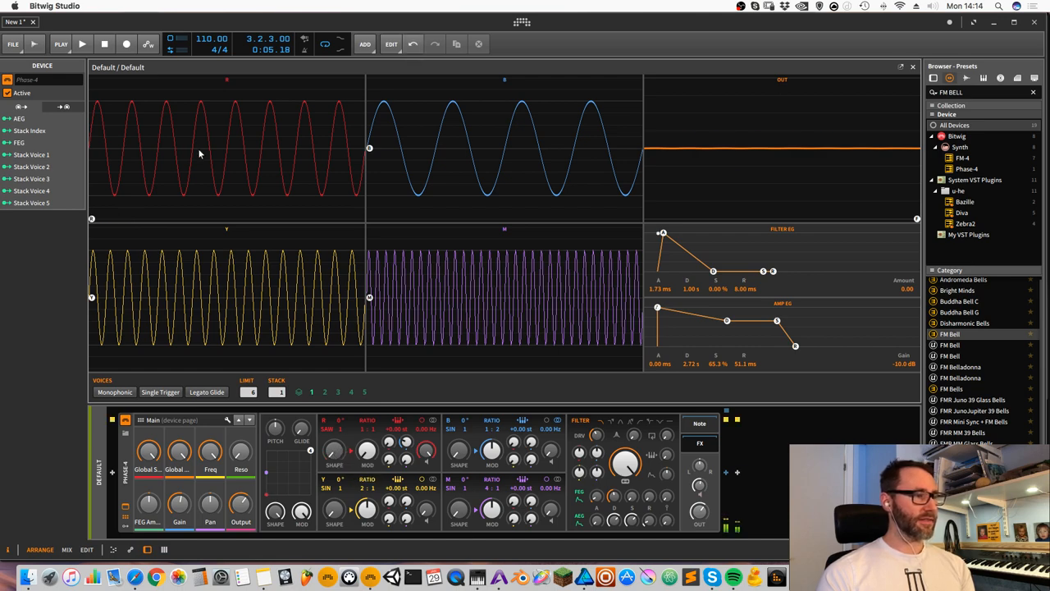
# - Raise the B-to-R phase-modulation amount to about 15.7% for a bell-like tone
pyautogui.moveTo(334, 449); pyautogui.dragTo(336, 443)
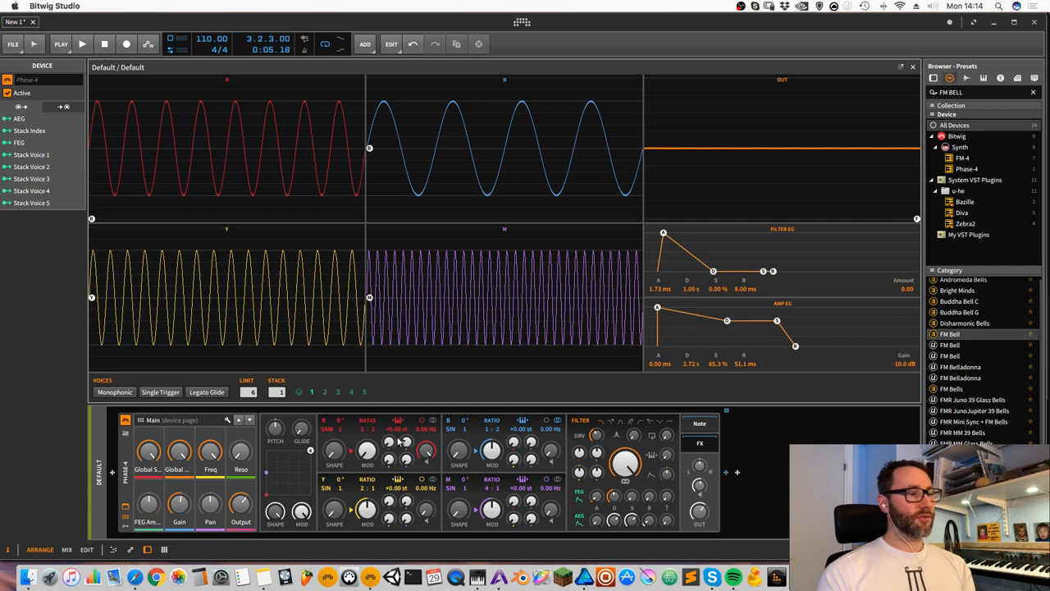
pyautogui.moveTo(447, 454)
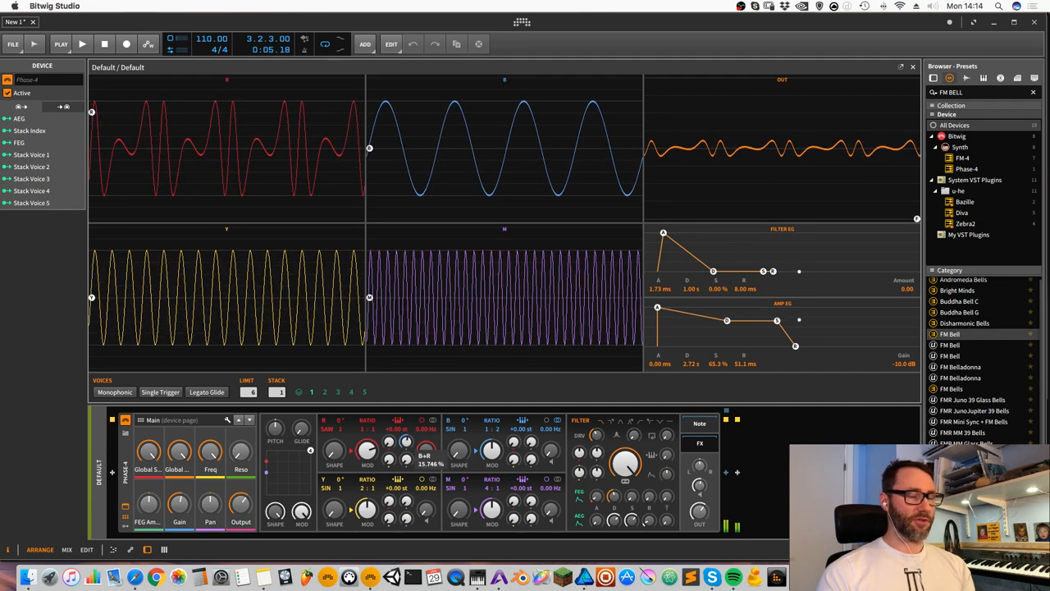
# - Tune oscillator B up about +24 semitones for the bell overtone
pyautogui.moveTo(422, 449); pyautogui.dragTo(422, 419)
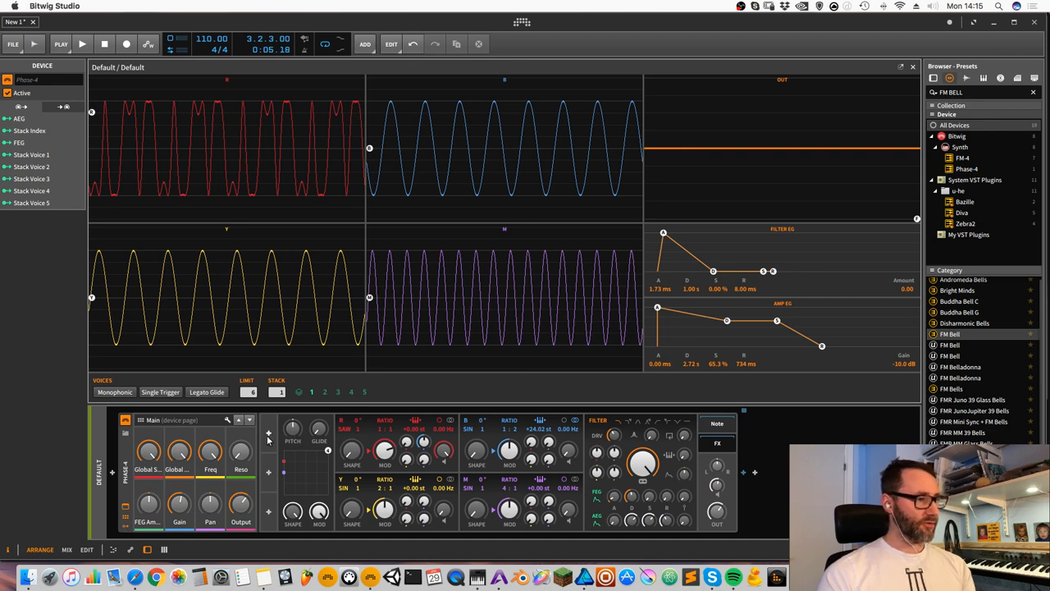
# - Add an ADSR modulator from the modulator list to drive the B-to-R depth
pyautogui.click(269, 432)
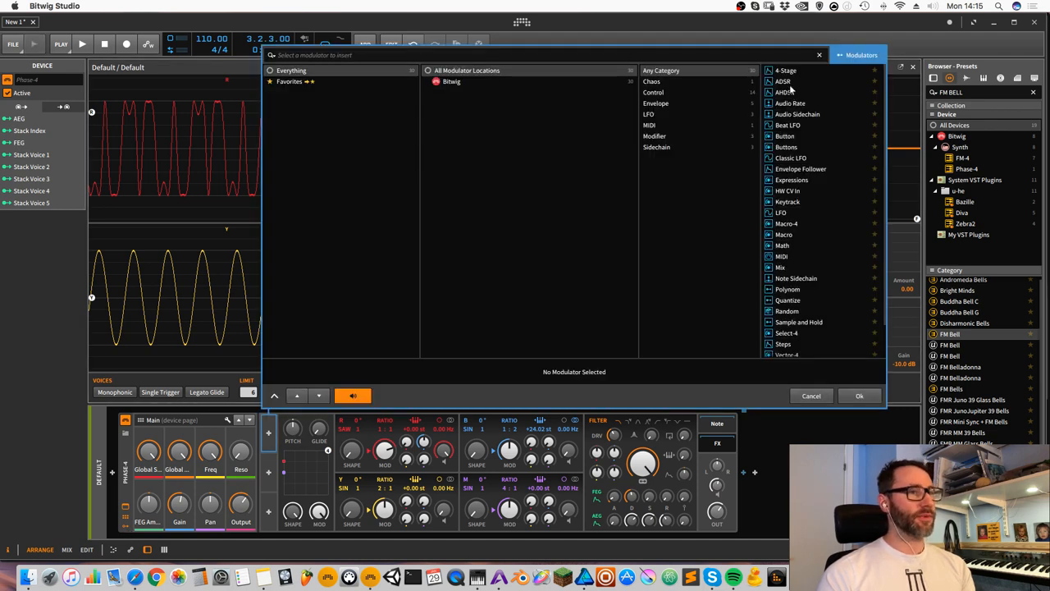
pyautogui.click(784, 82)
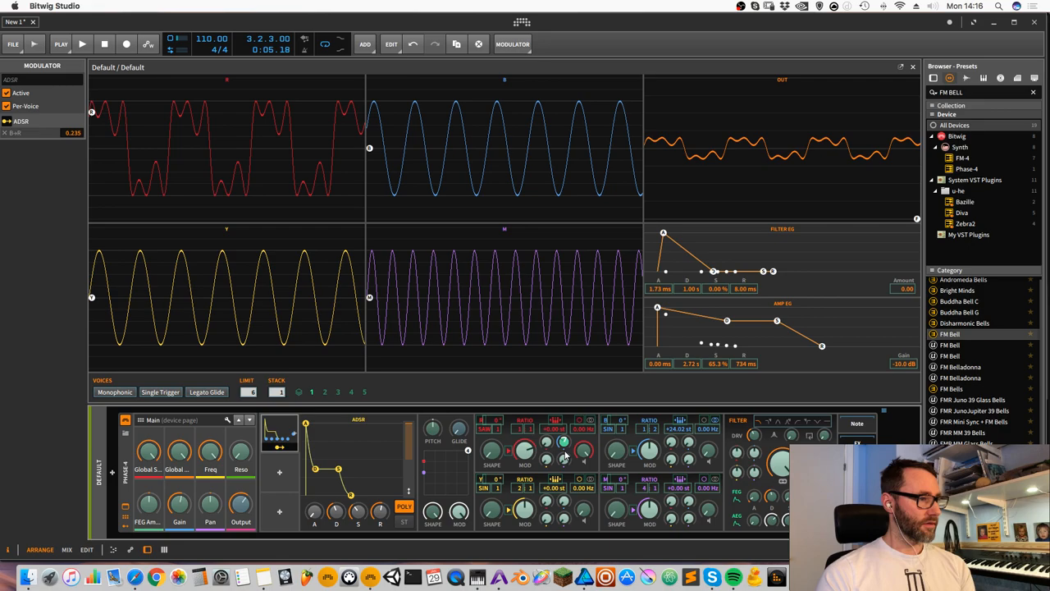
pyautogui.moveTo(563, 451); pyautogui.dragTo(564, 443)
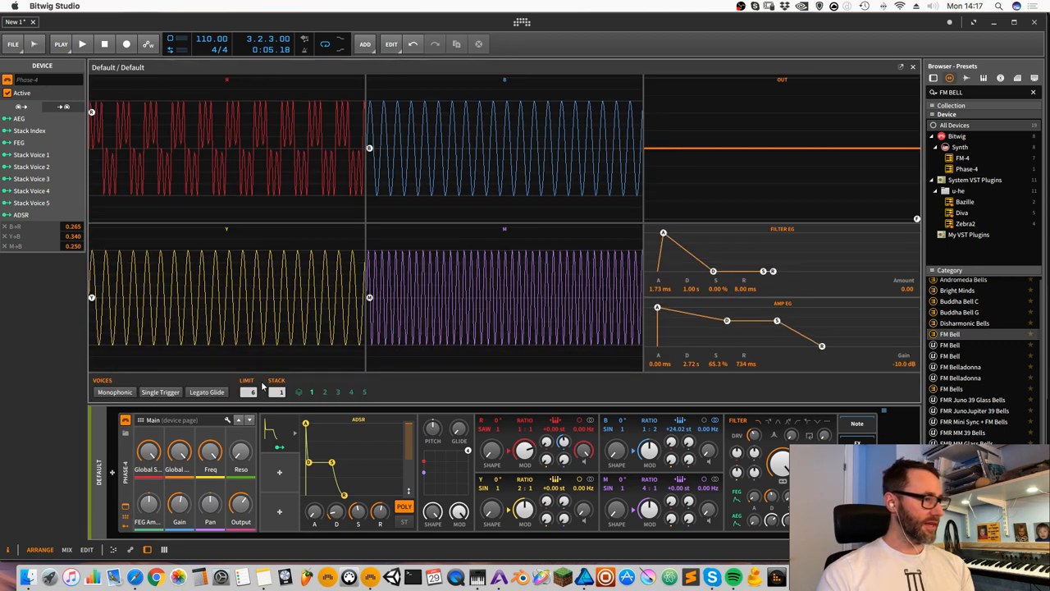
pyautogui.moveTo(272, 391)
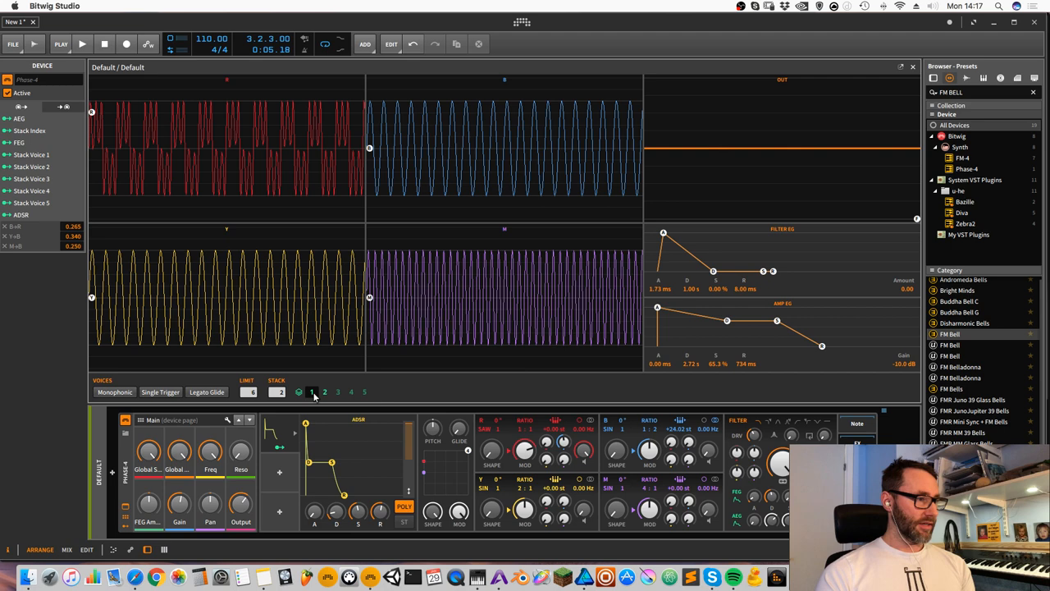
# - Map Stack Voice 1 to Pan at about -1.03 so the first voice sits hard left
pyautogui.click(279, 391)
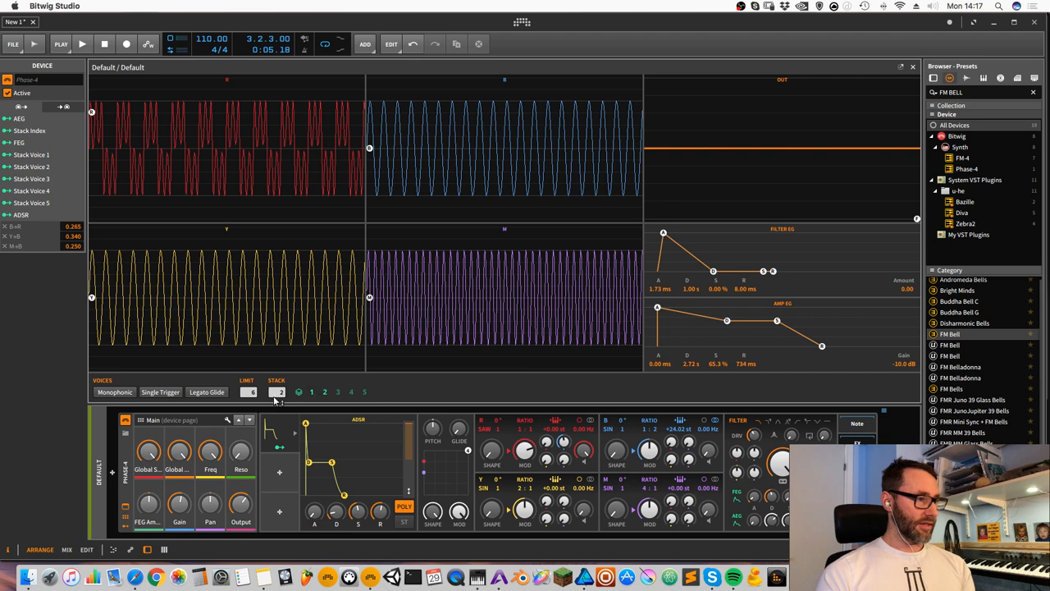
pyautogui.click(311, 392)
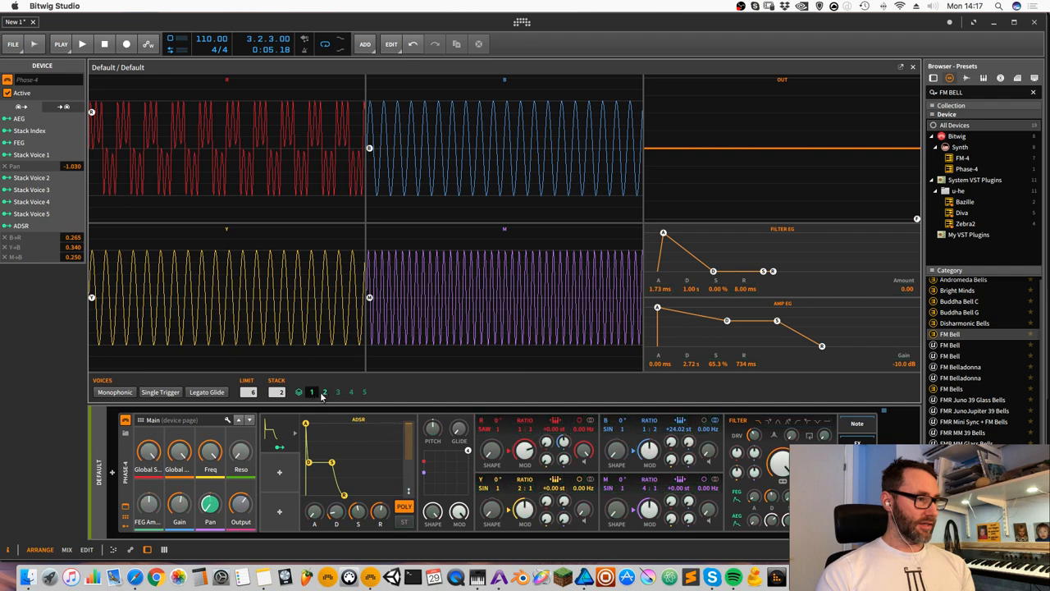
# - Map Stack Voice 2 to Pan 0.95, B Pitch -0.21 and Y-to-B 0.25
pyautogui.click(324, 392)
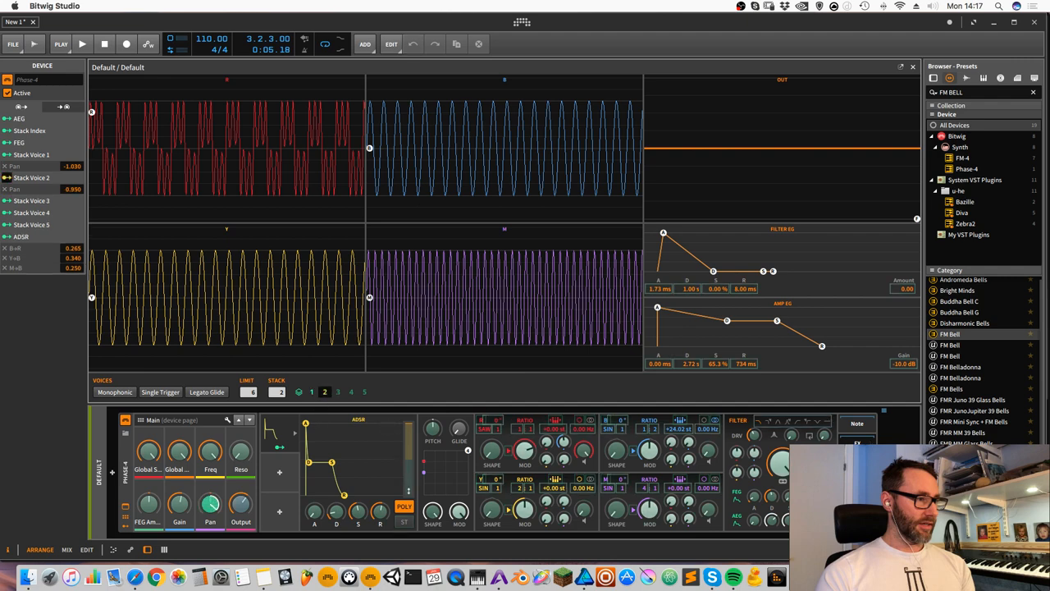
pyautogui.click(325, 391)
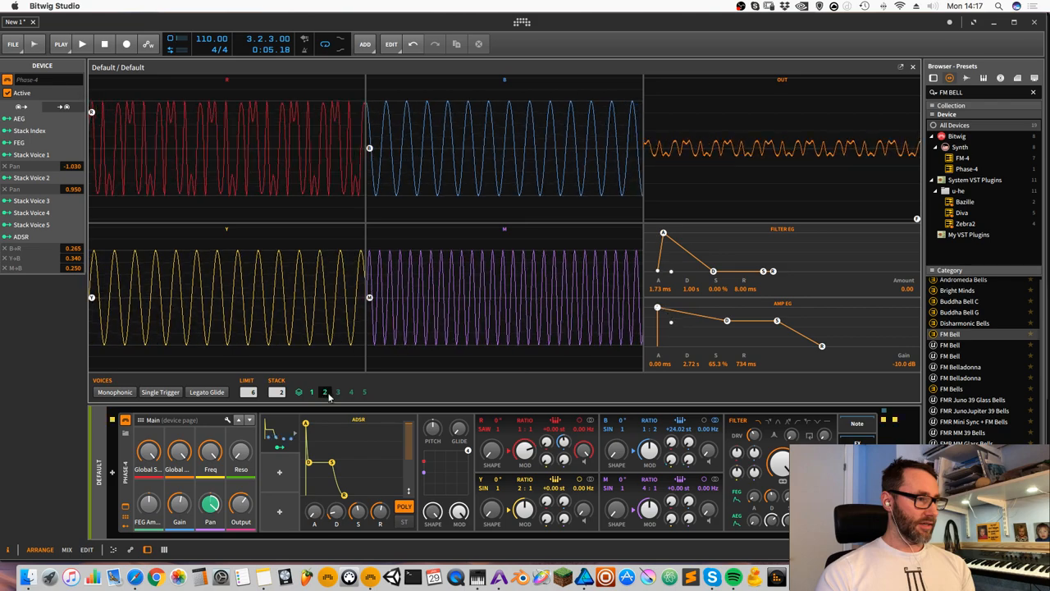
pyautogui.click(324, 392)
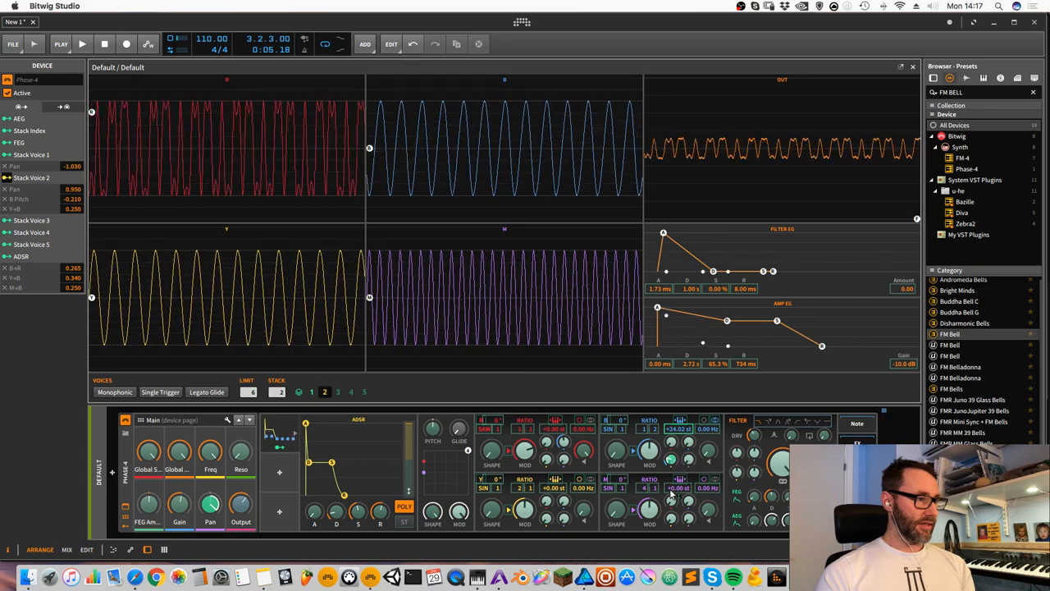
pyautogui.click(311, 391)
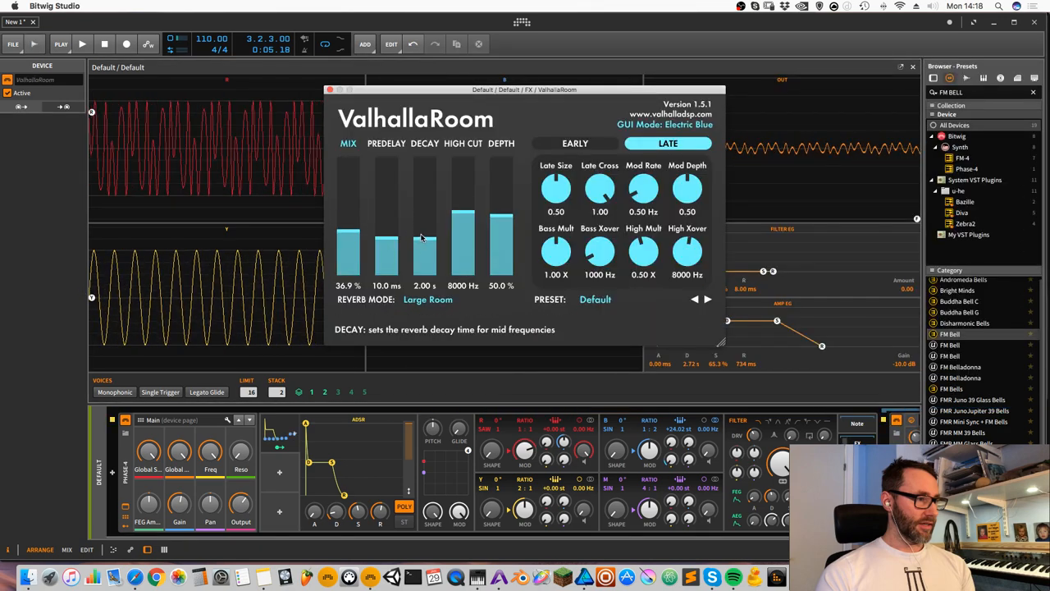
# - Drag ValhallaRoom's DECAY up past 2 seconds toward about 2.87 s
pyautogui.moveTo(426, 238); pyautogui.dragTo(425, 221)
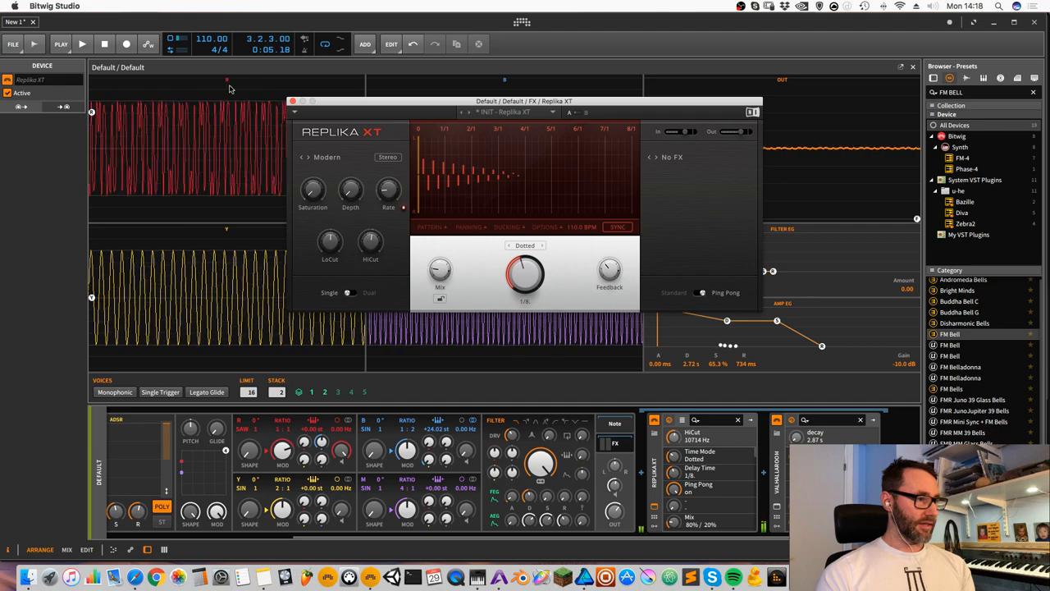
# - Close the Replika XT window, leaving the dotted 1/8 ping-pong delay before the reverb
pyautogui.click(292, 100)
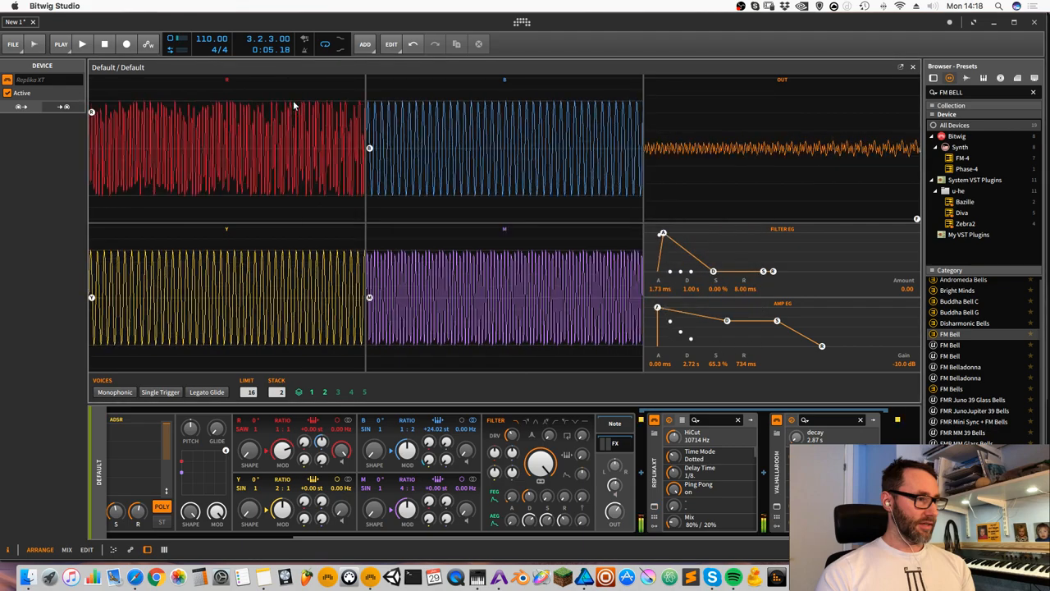